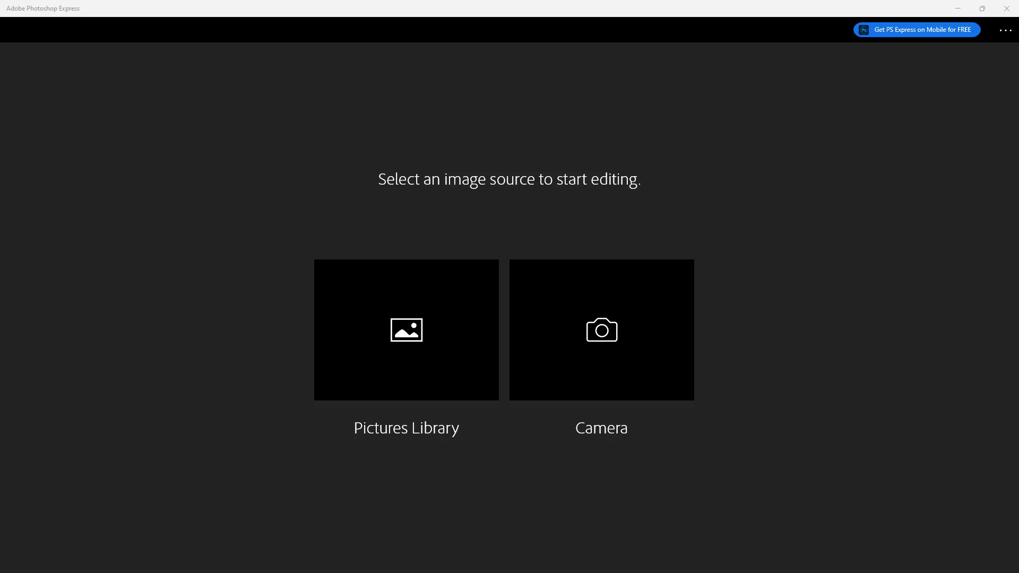
mouse_move(760, 128)
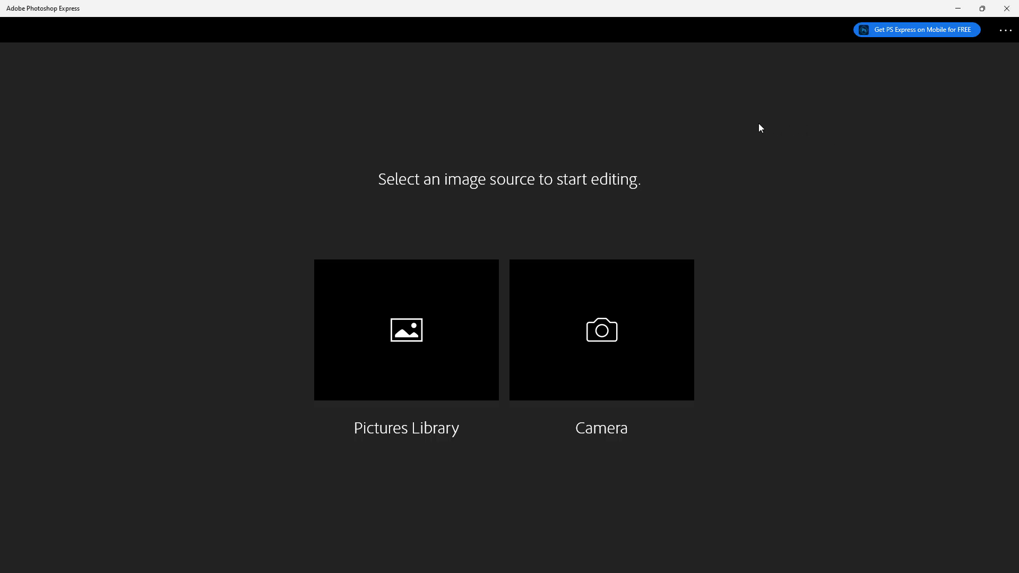
mouse_move(575, 209)
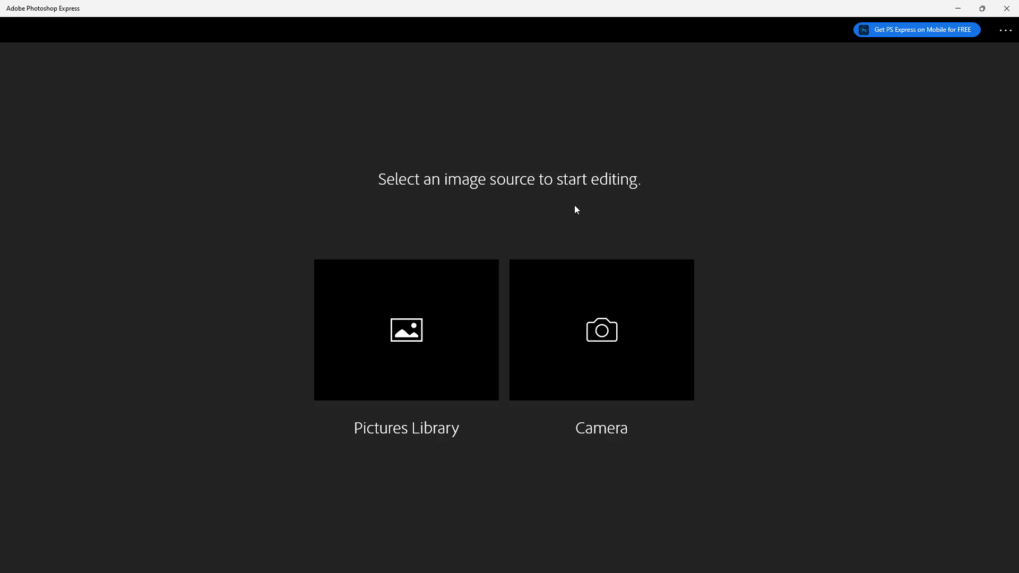
mouse_move(405, 366)
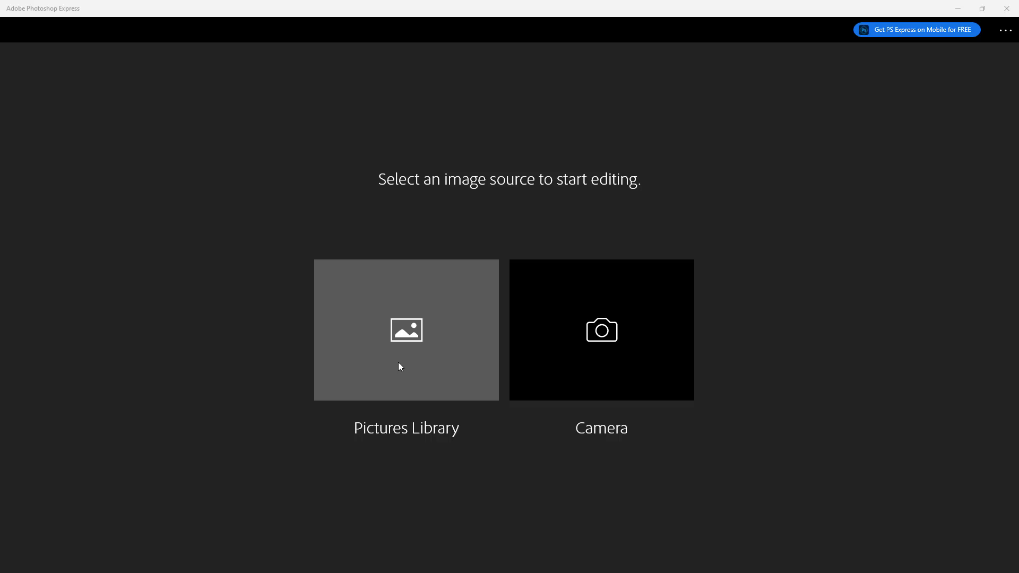
Load 1024px-BoldRedEye.jpeg from the Desktop folder via Pictures Library.
click(405, 329)
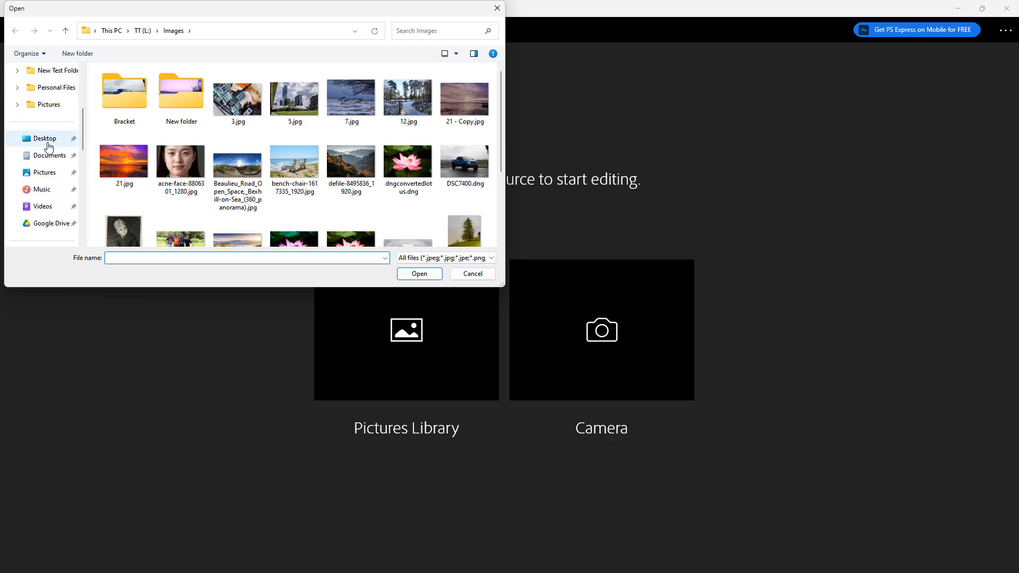
click(44, 138)
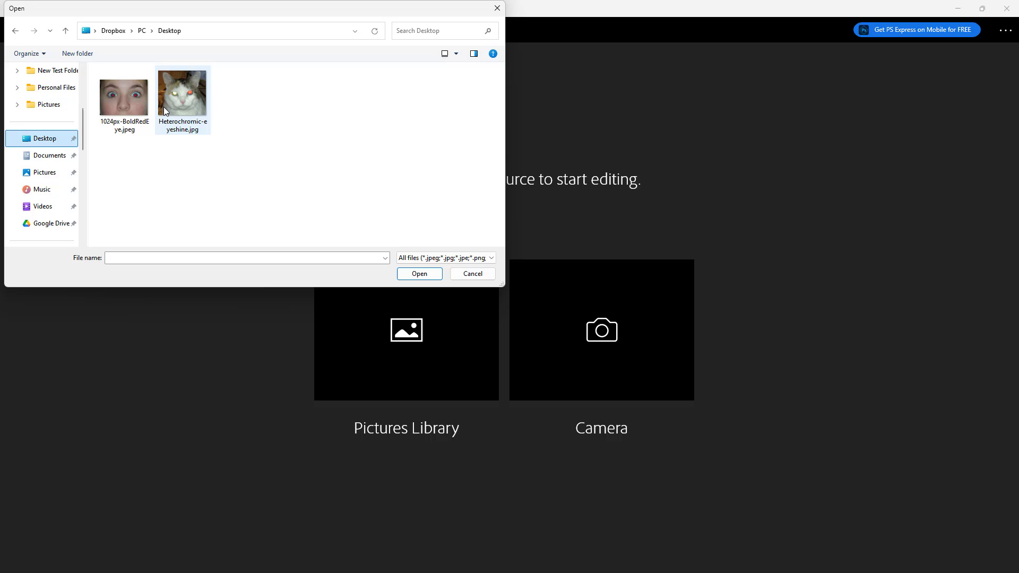
click(471, 274)
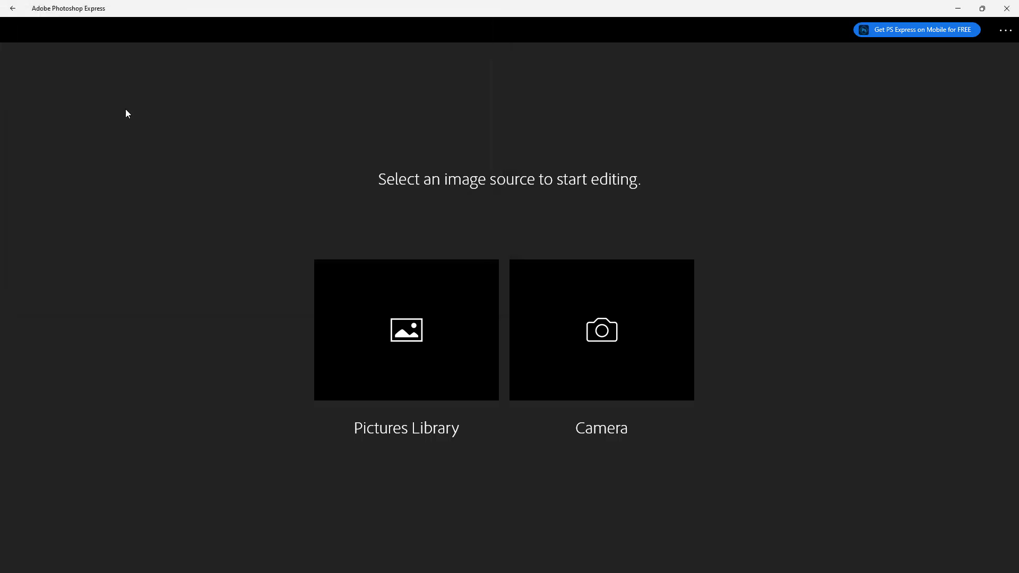
Start Fix Red Eye on the face photo with the People category active.
click(405, 329)
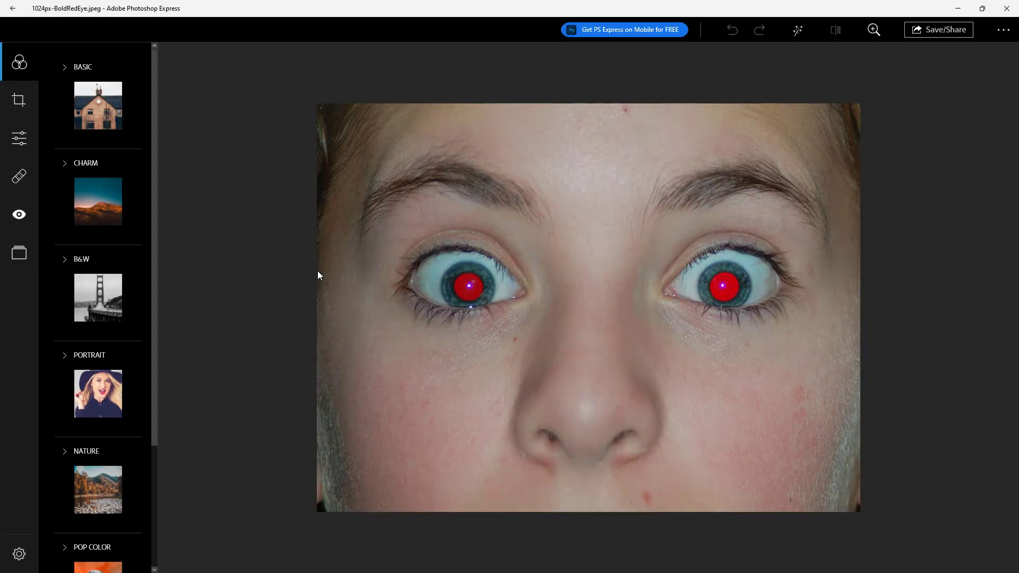
mouse_move(622, 269)
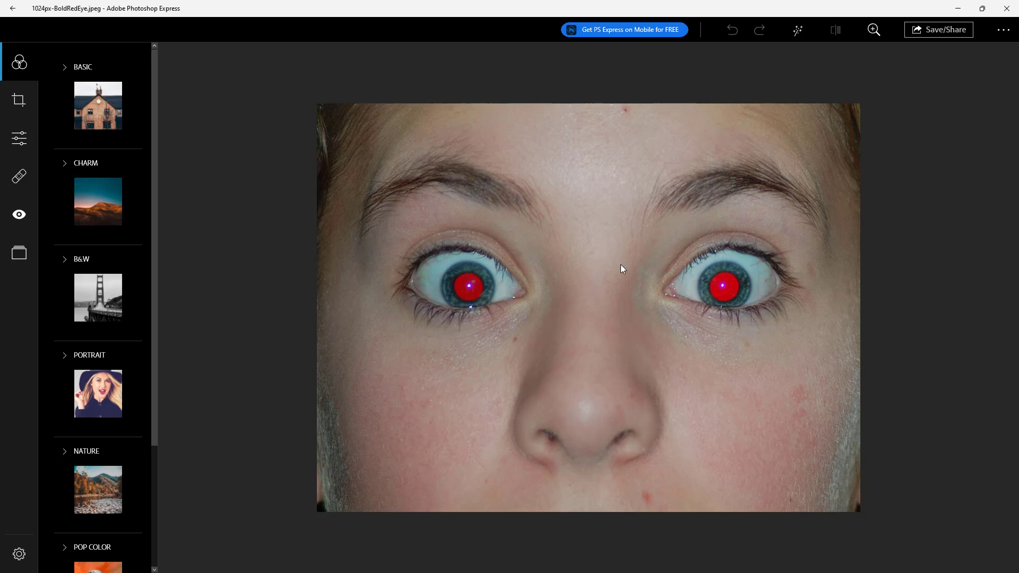
mouse_move(208, 221)
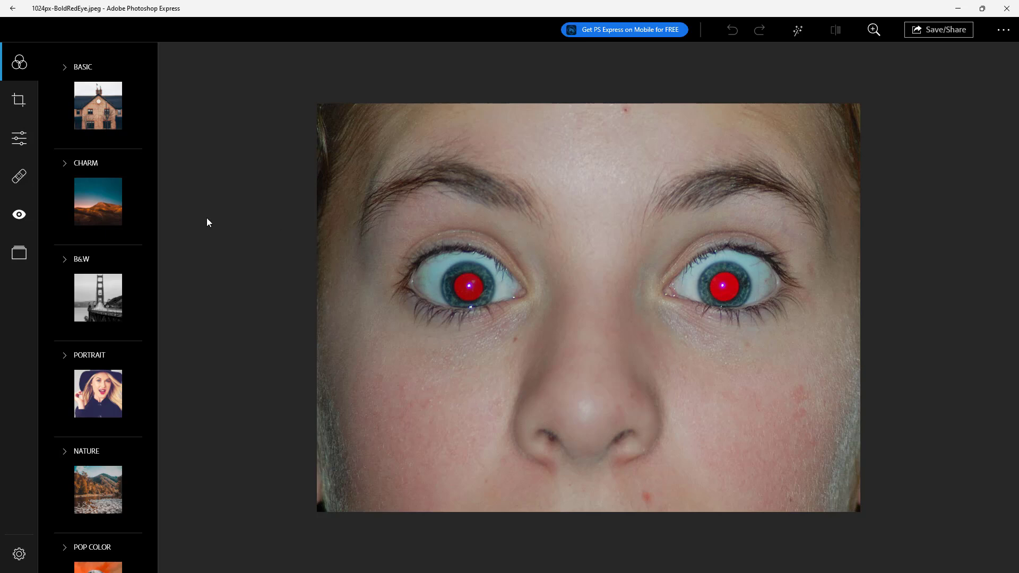
mouse_move(19, 214)
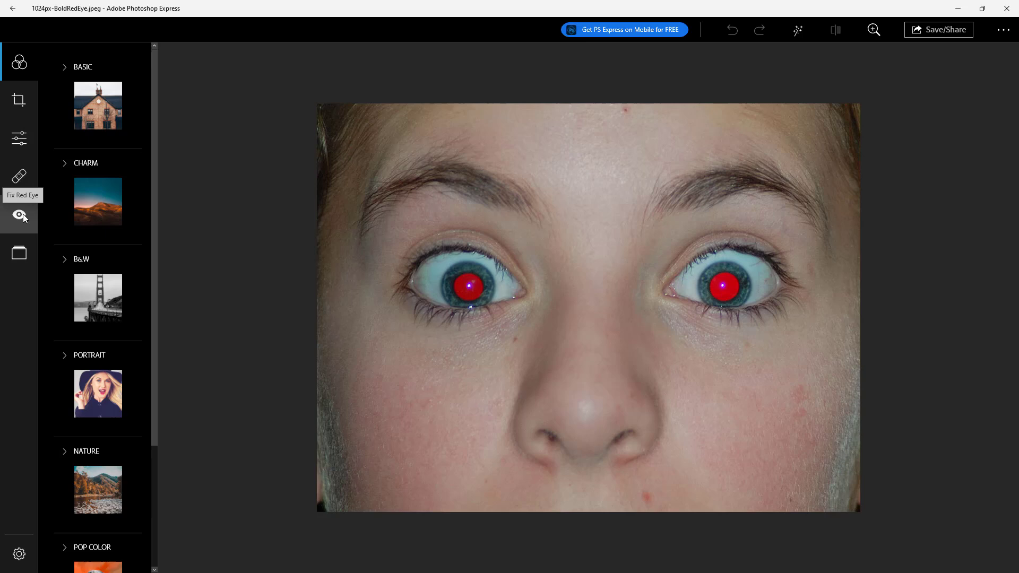
click(19, 215)
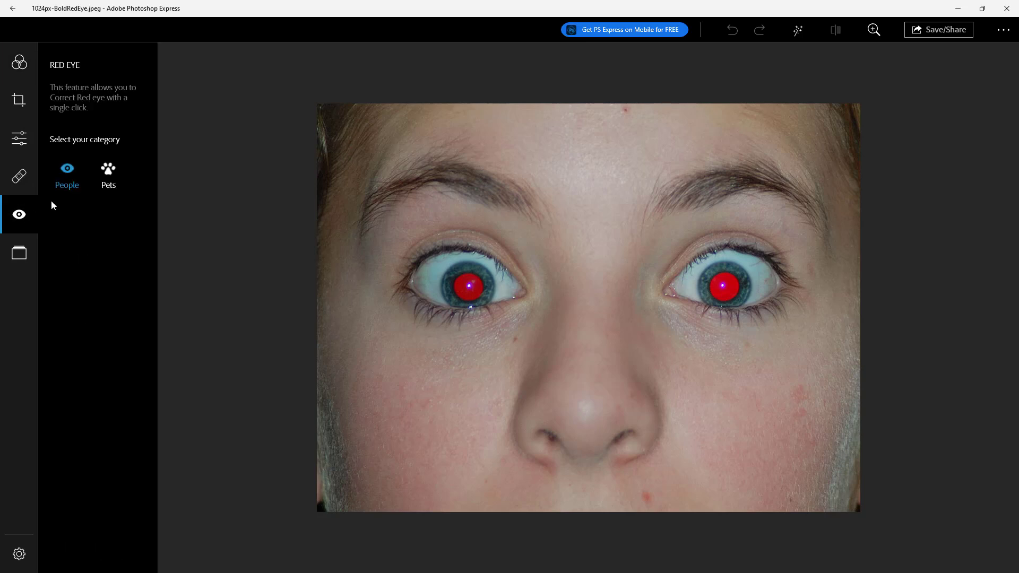
mouse_move(68, 171)
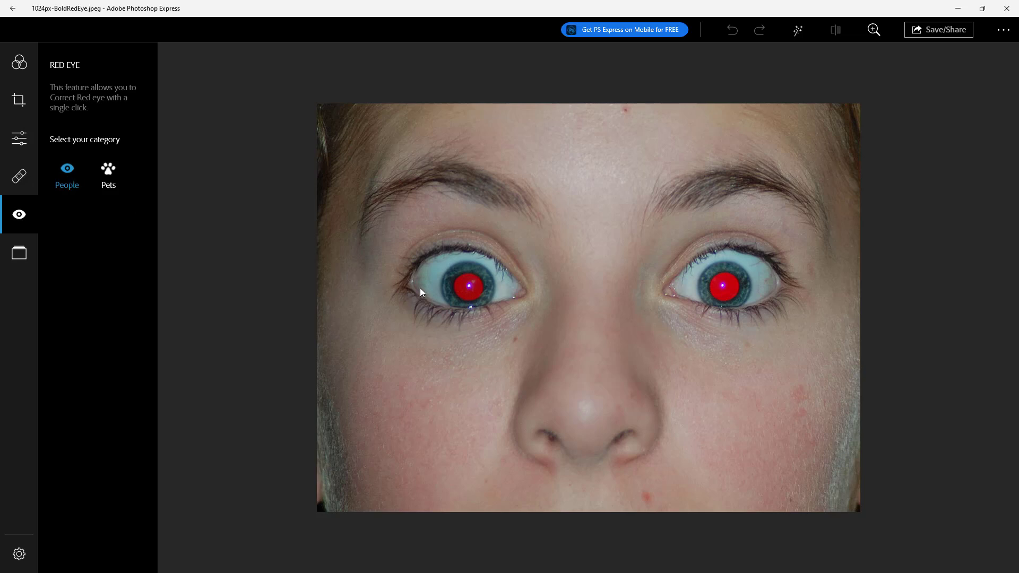
Darken the red pupils of the left and right eyes using People correction.
click(468, 286)
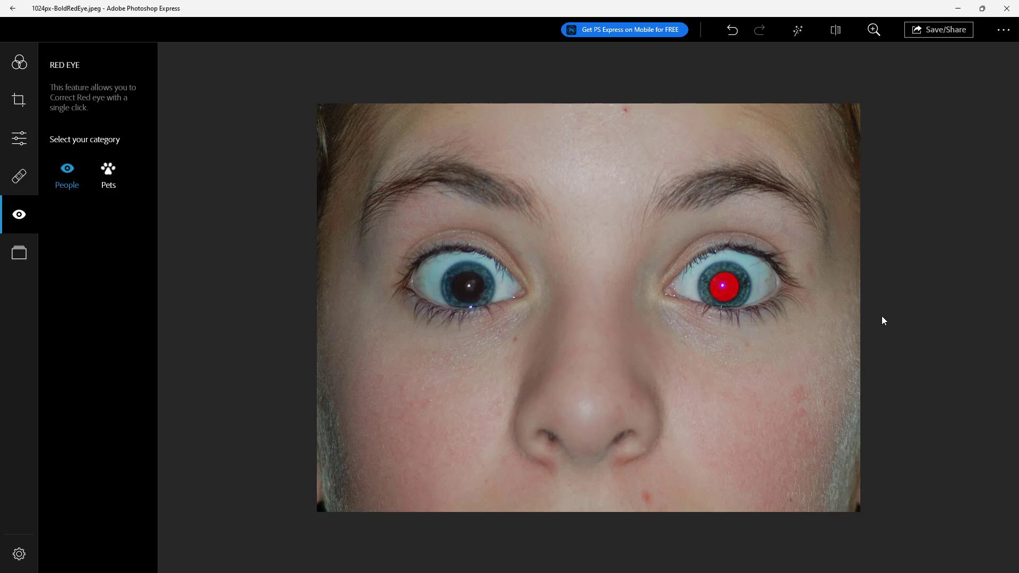
click(724, 286)
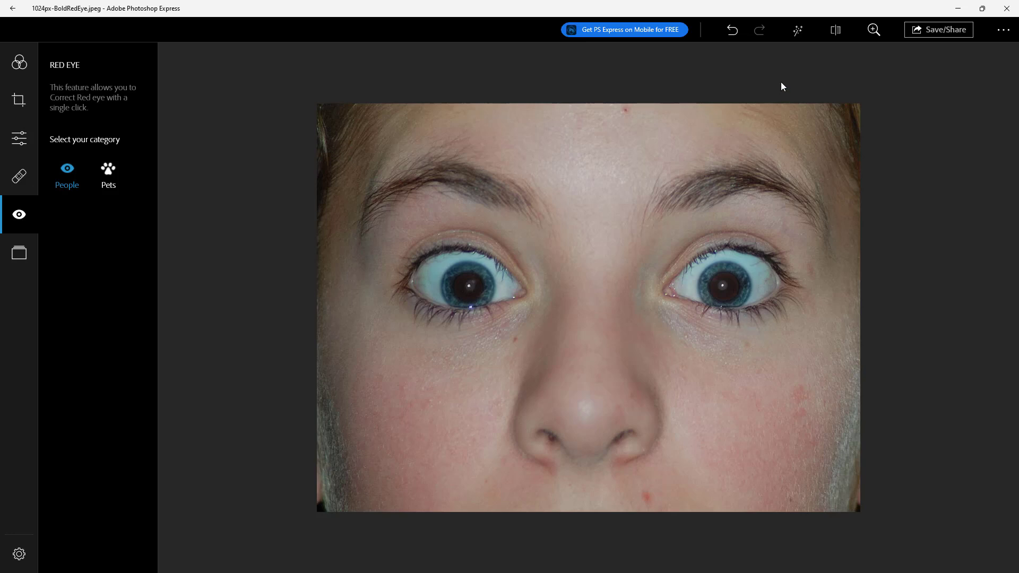
click(836, 30)
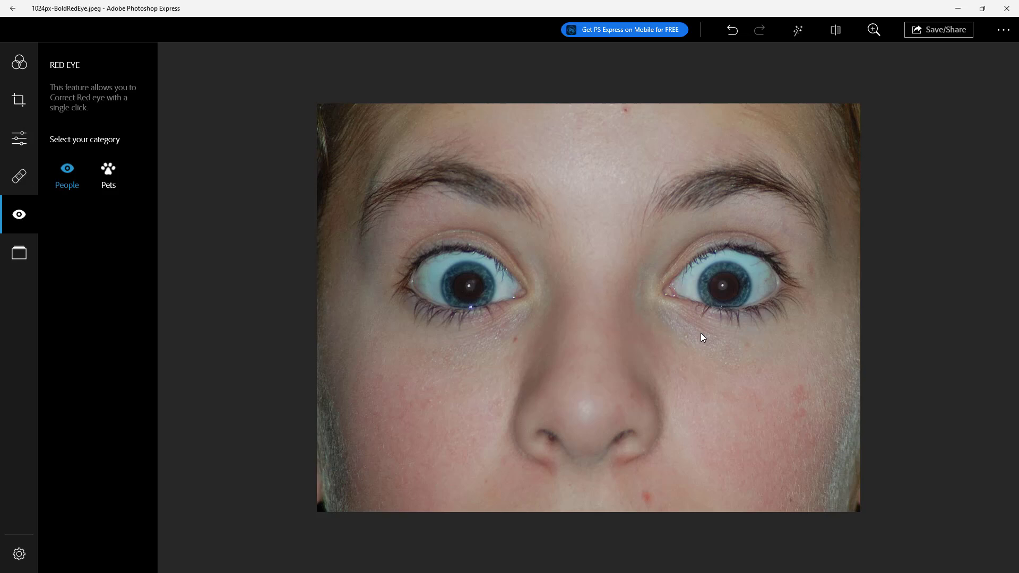
mouse_move(604, 343)
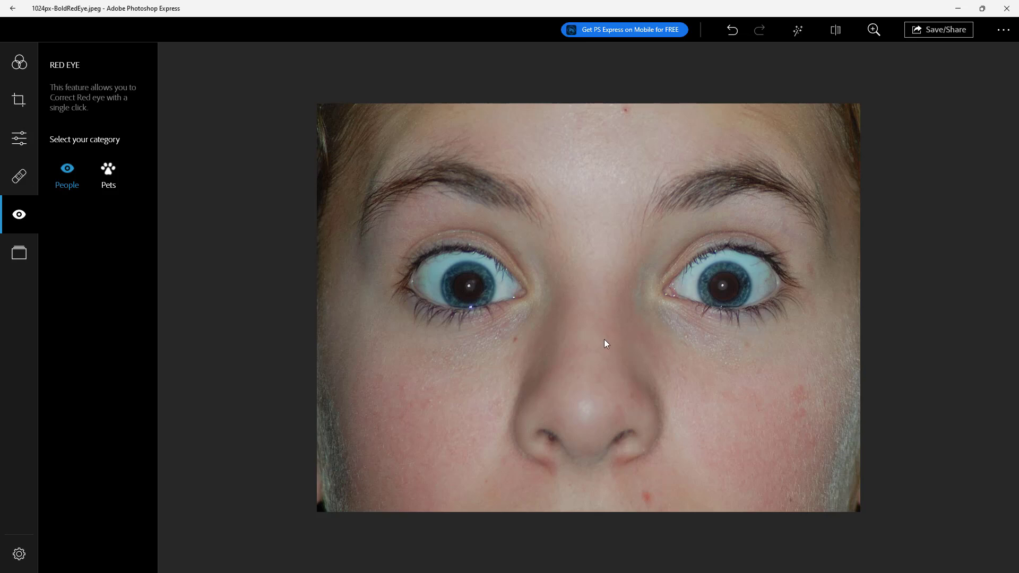
mouse_move(13, 19)
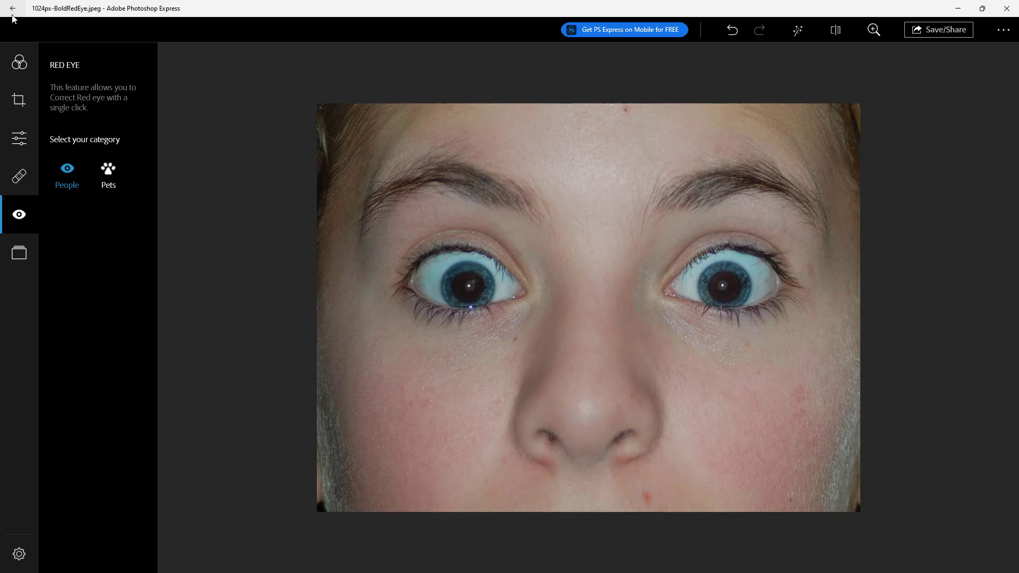
Go back to the image source screen and load Heterochromic-eyeshine.jpg from Pictures Library.
click(12, 9)
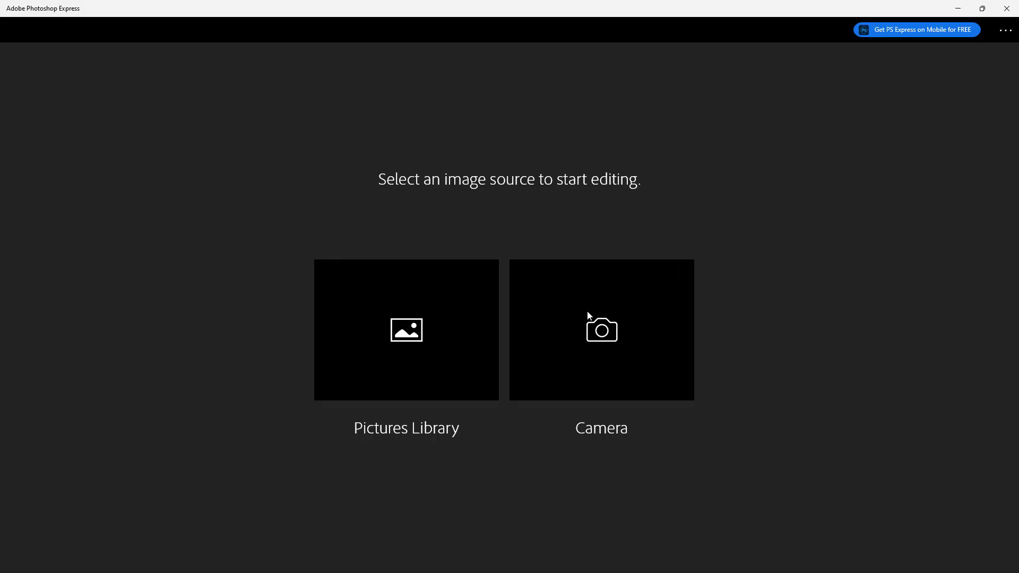
click(405, 329)
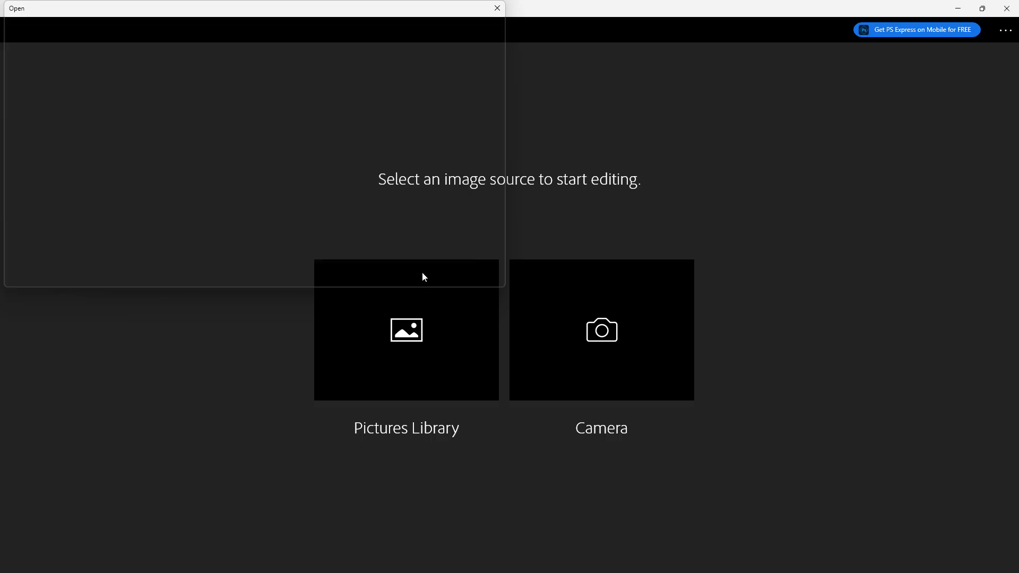
click(405, 329)
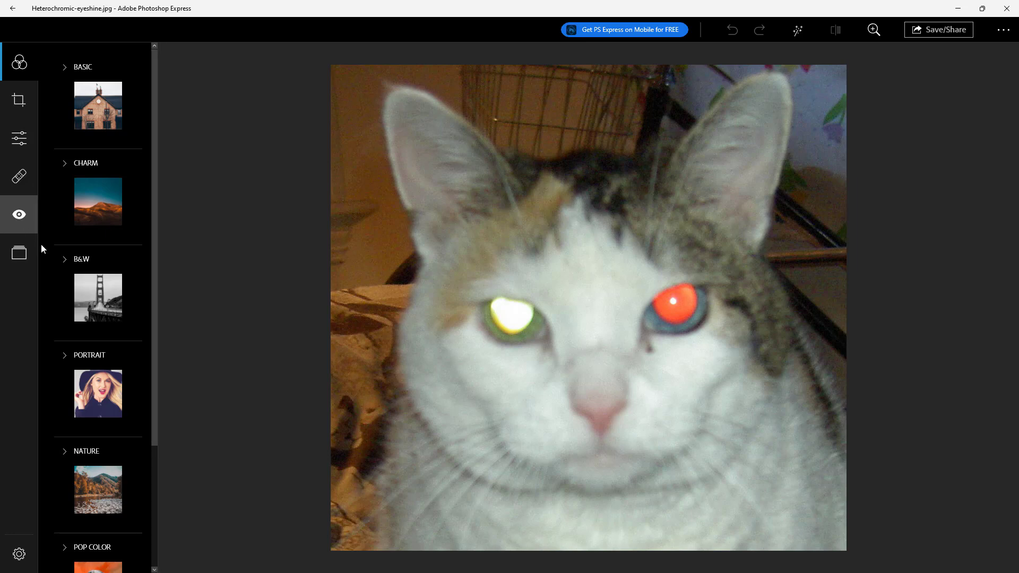
Switch Fix Red Eye to Pets and darken the cat's glowing green left eye.
click(19, 215)
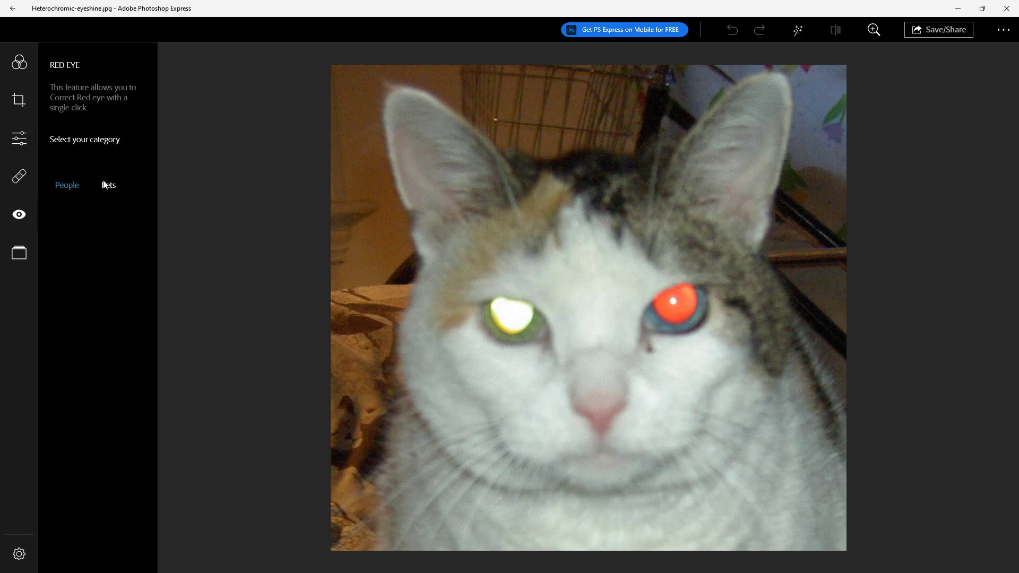
mouse_move(125, 182)
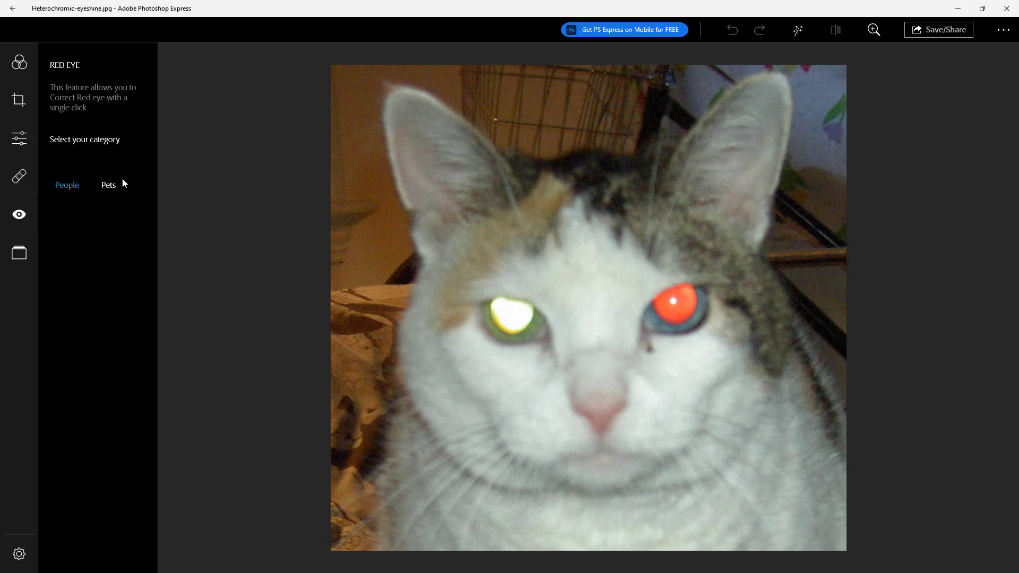
click(109, 184)
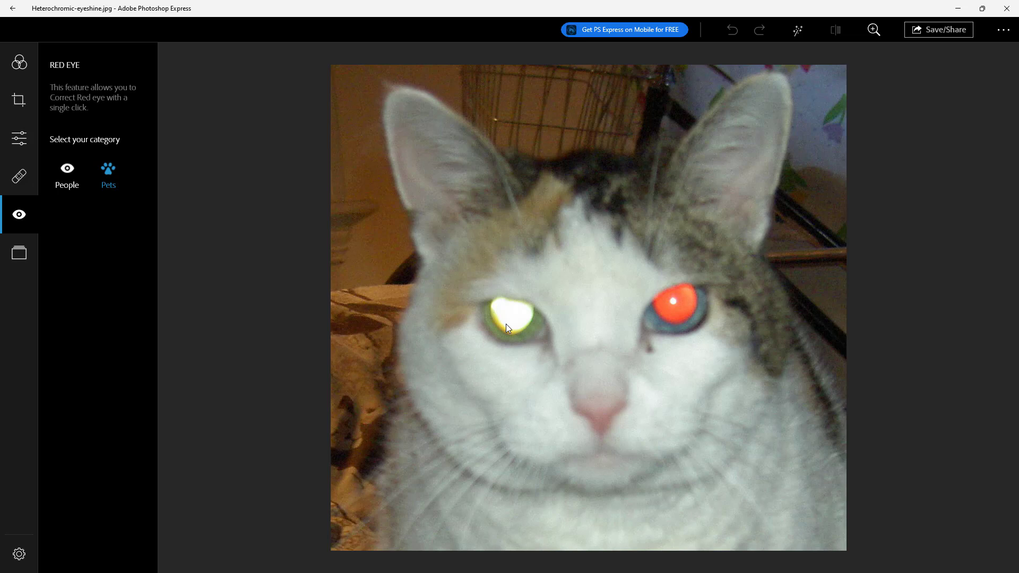
click(511, 327)
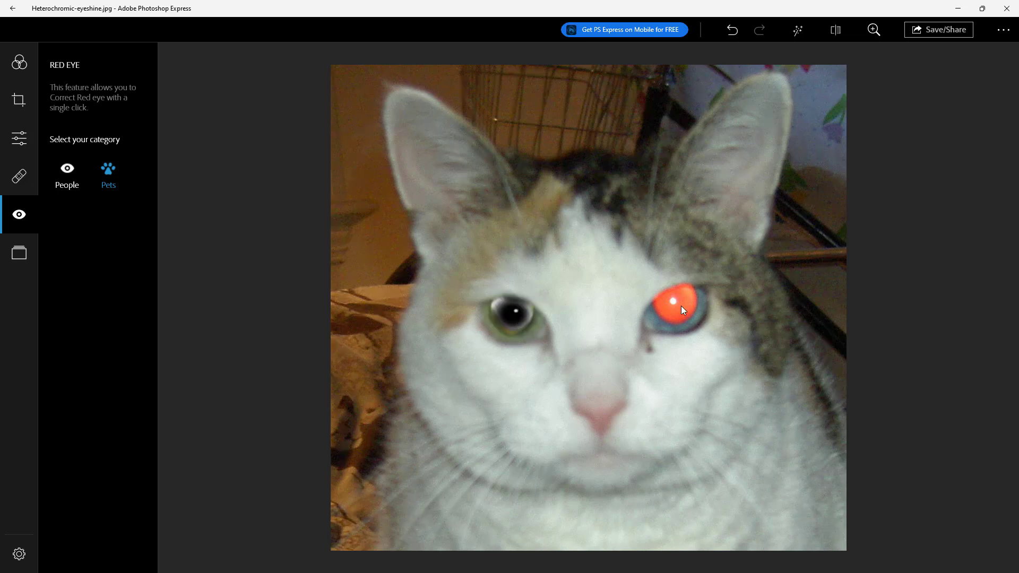
Darken the cat's red-glowing blue eye on the right with Pets correction.
click(678, 311)
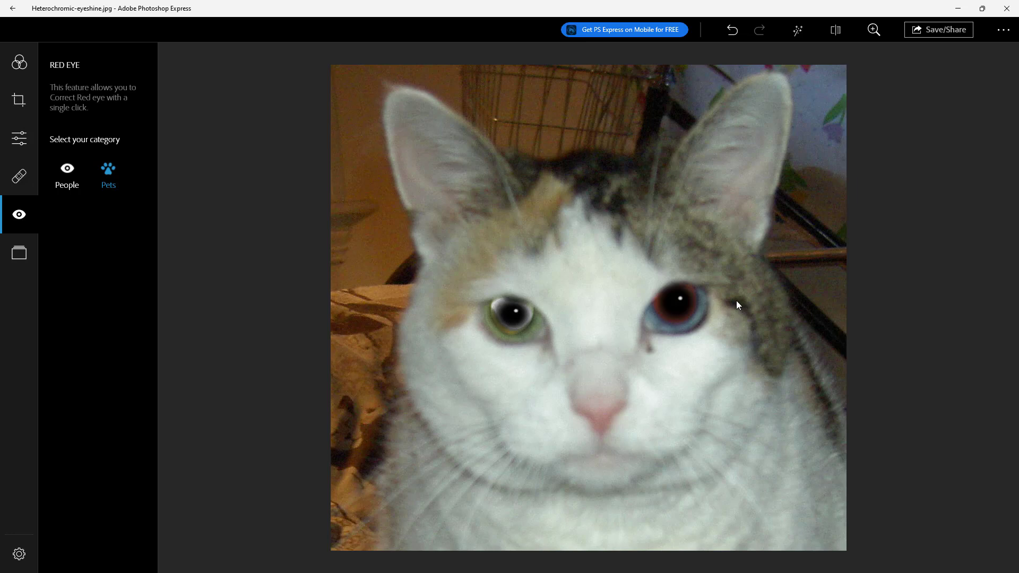
mouse_move(647, 316)
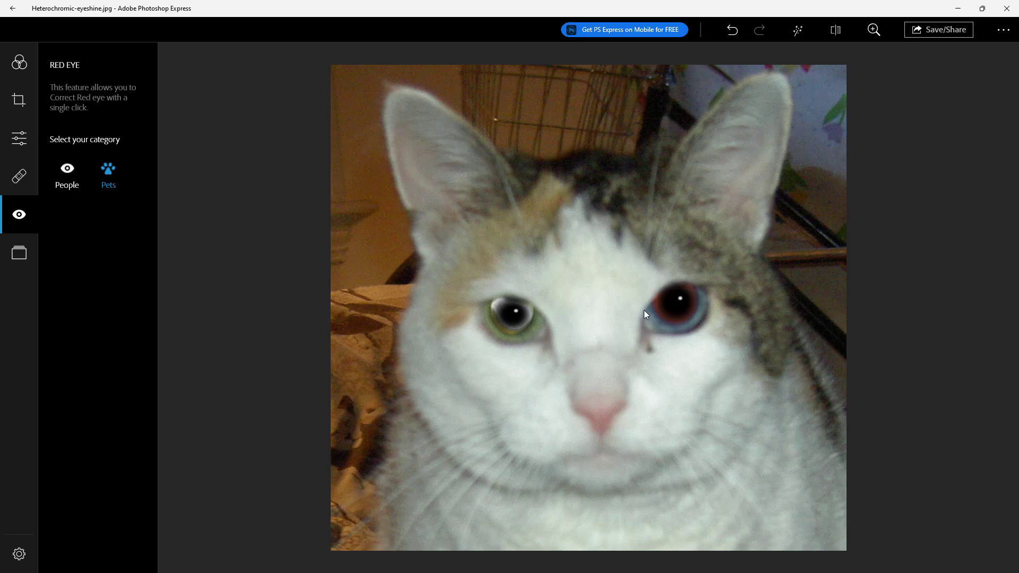
mouse_move(751, 315)
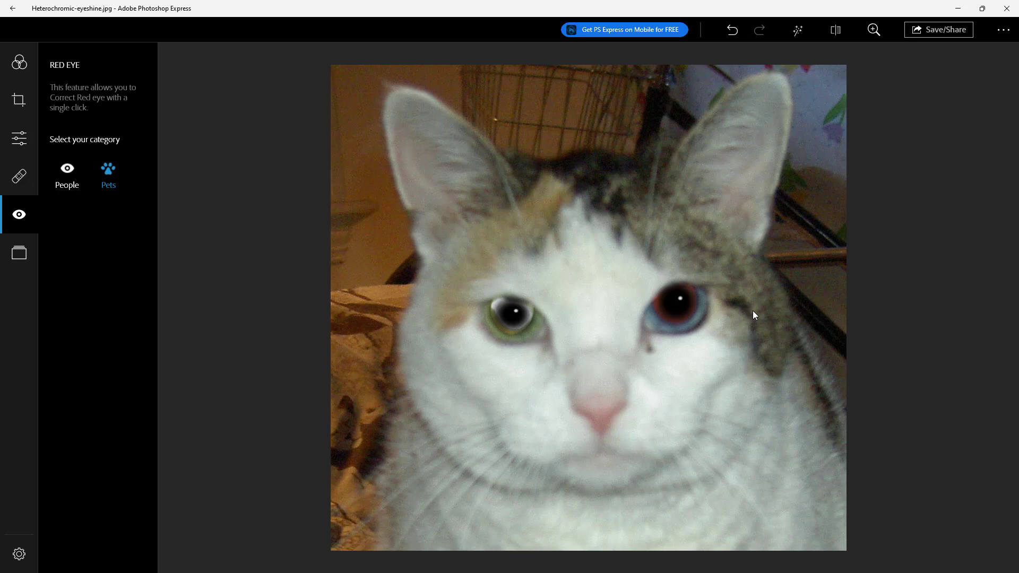
mouse_move(826, 299)
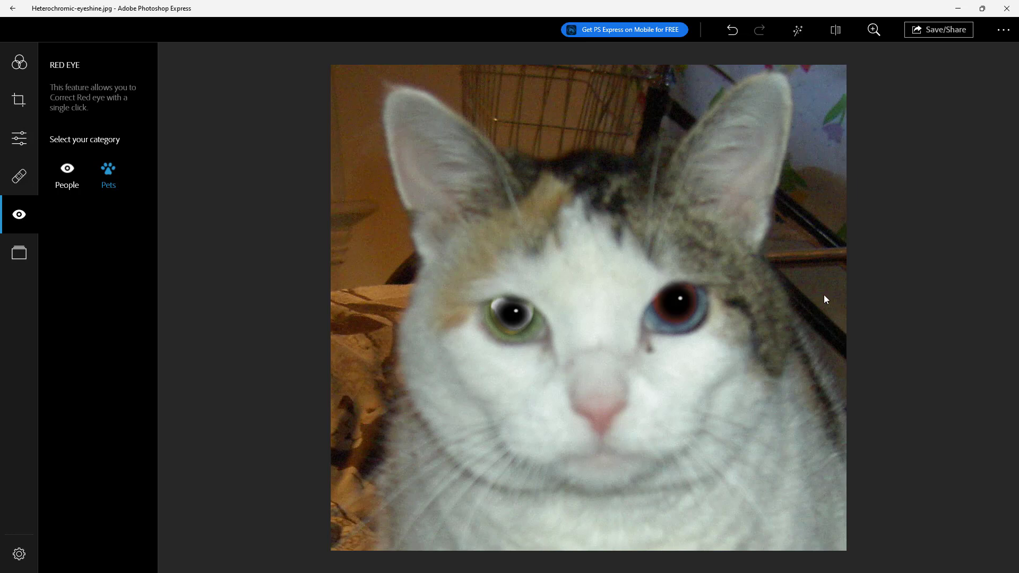